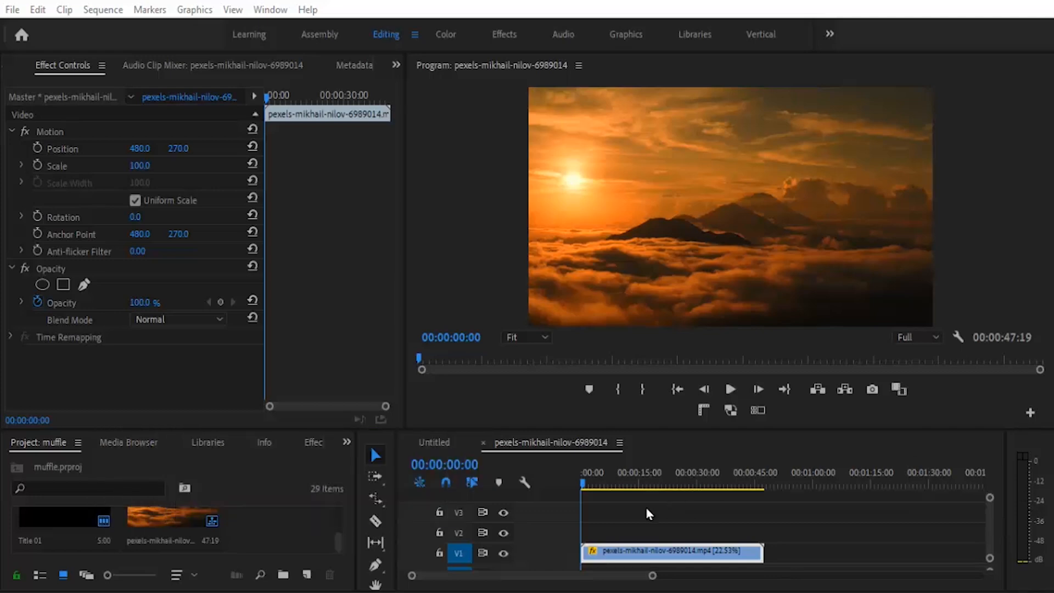
# - Place the playhead at about 00:00:05:10 and select the sunset cloud clip on V1
pyautogui.click(619, 472)
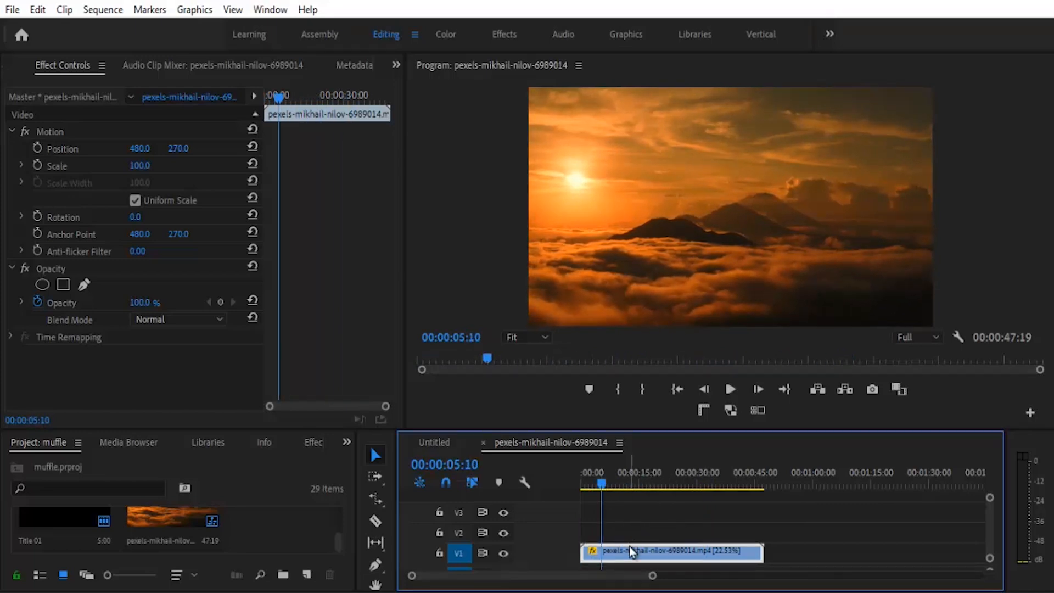
pyautogui.click(11, 10)
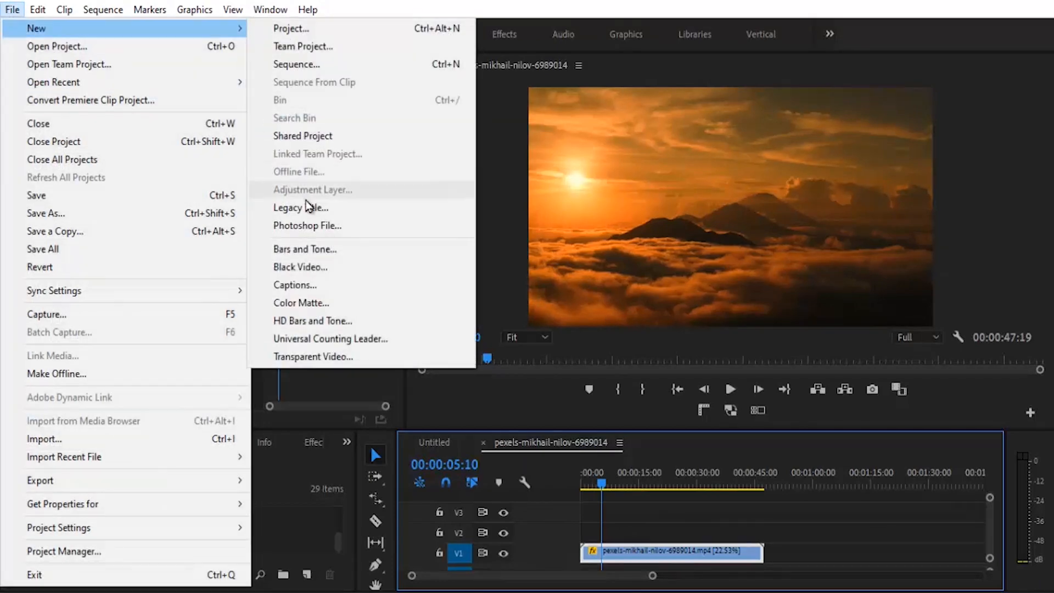
# - Create a new Legacy Title named 'transparent' via File > New
pyautogui.click(301, 207)
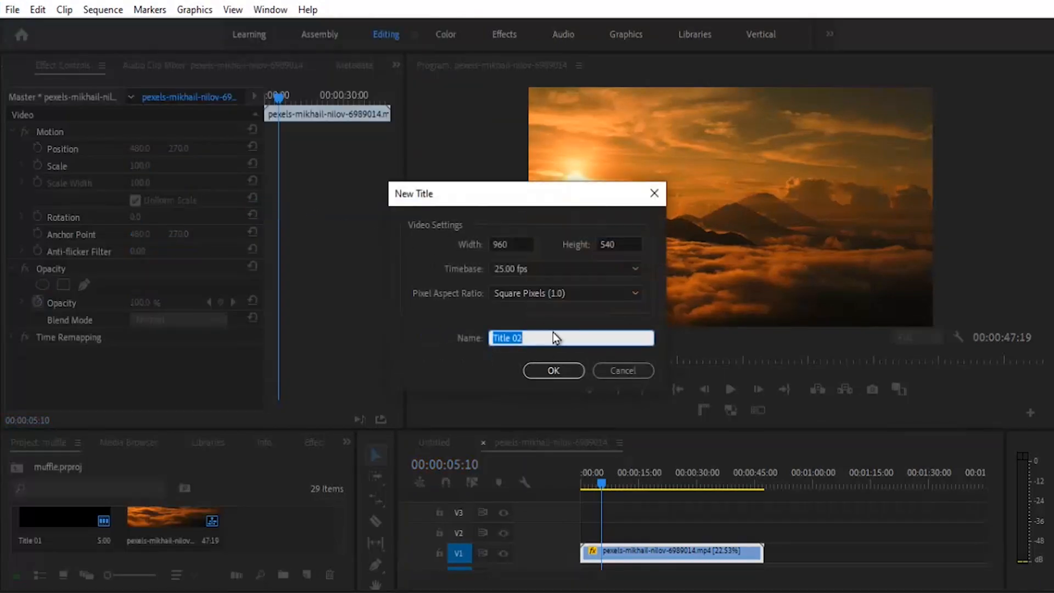
pyautogui.write('transparent')
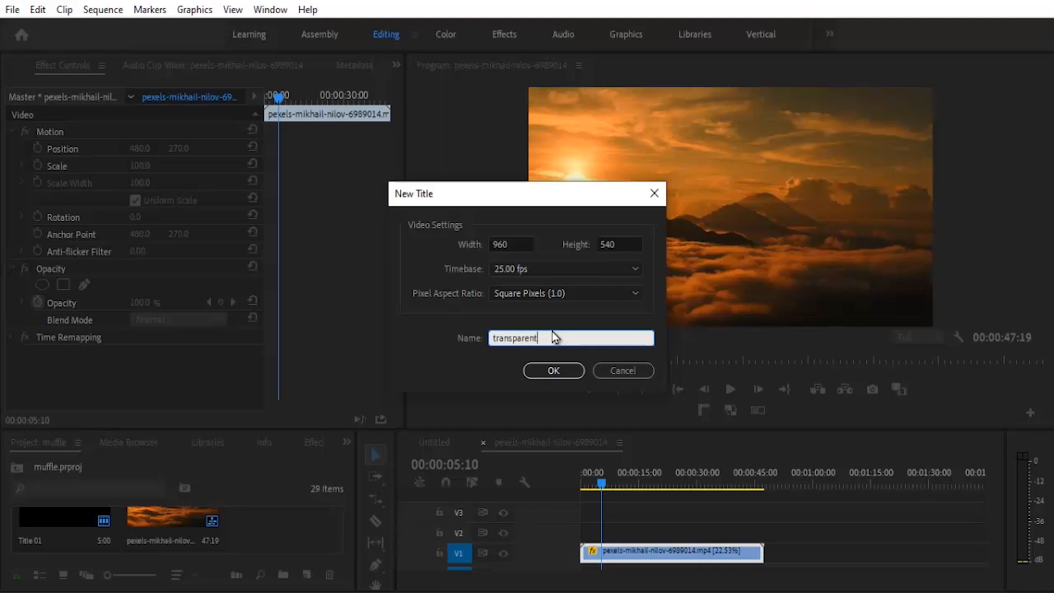
pyautogui.click(553, 370)
pyautogui.write('TRA')
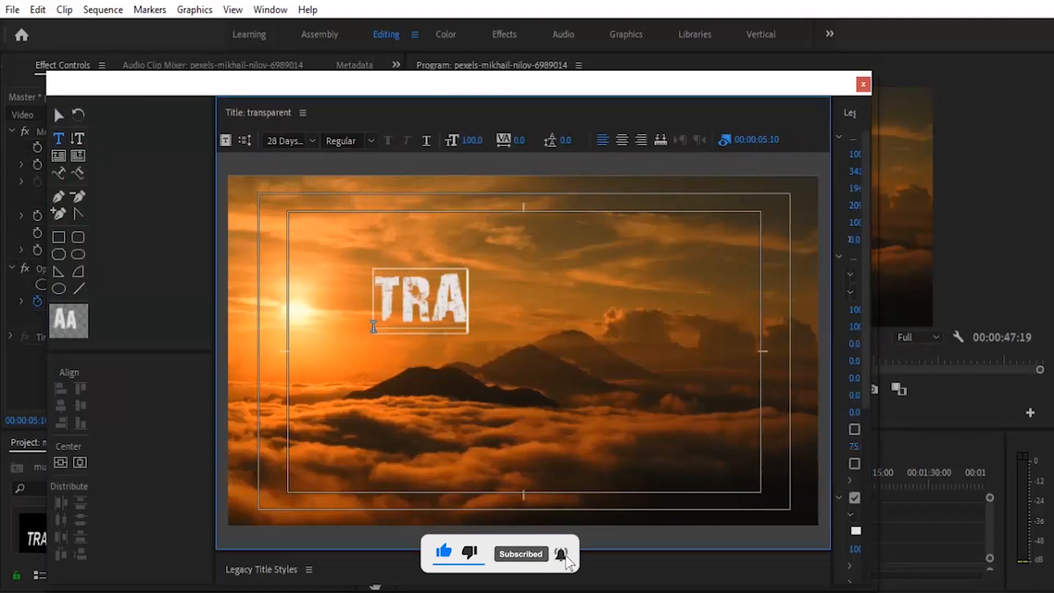
# - Type the word TRANSPARENT as large text across the sunset frame
pyautogui.write('NSPARENT')
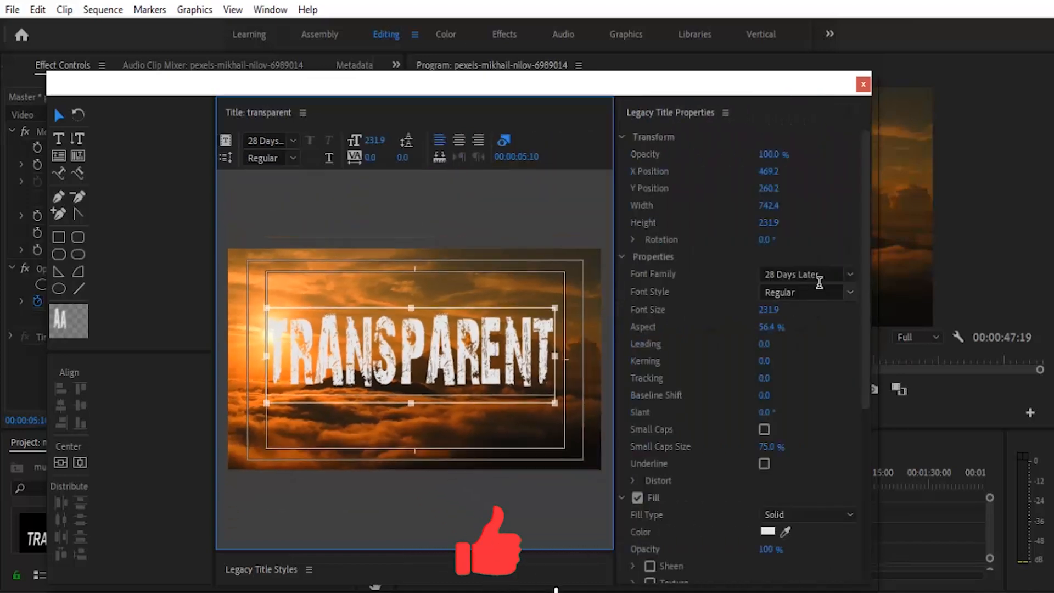
# - Set the title font family to Arial and the style to Bold Italic
pyautogui.click(848, 273)
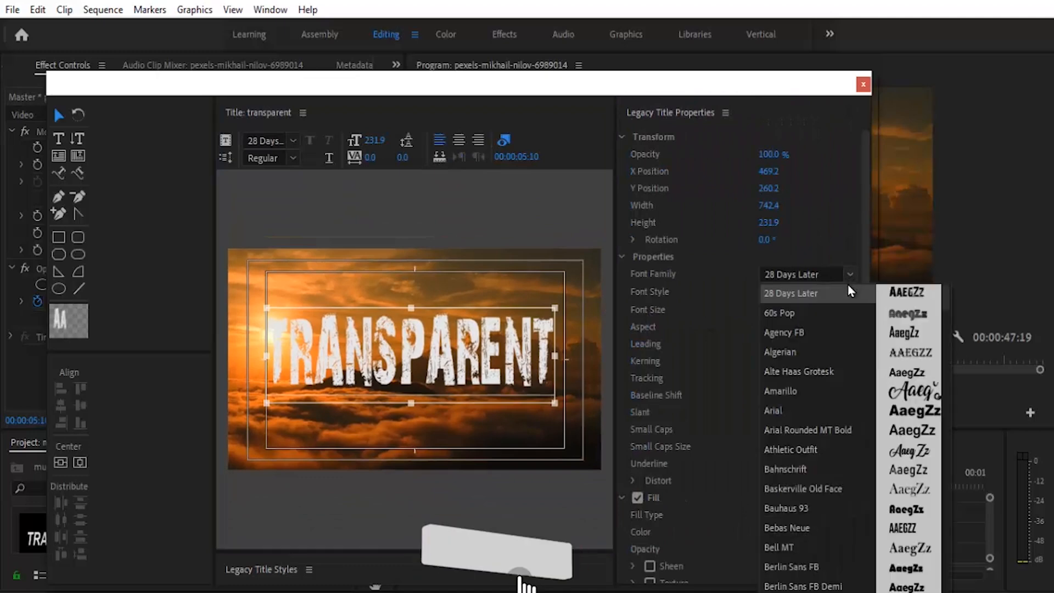
pyautogui.click(773, 410)
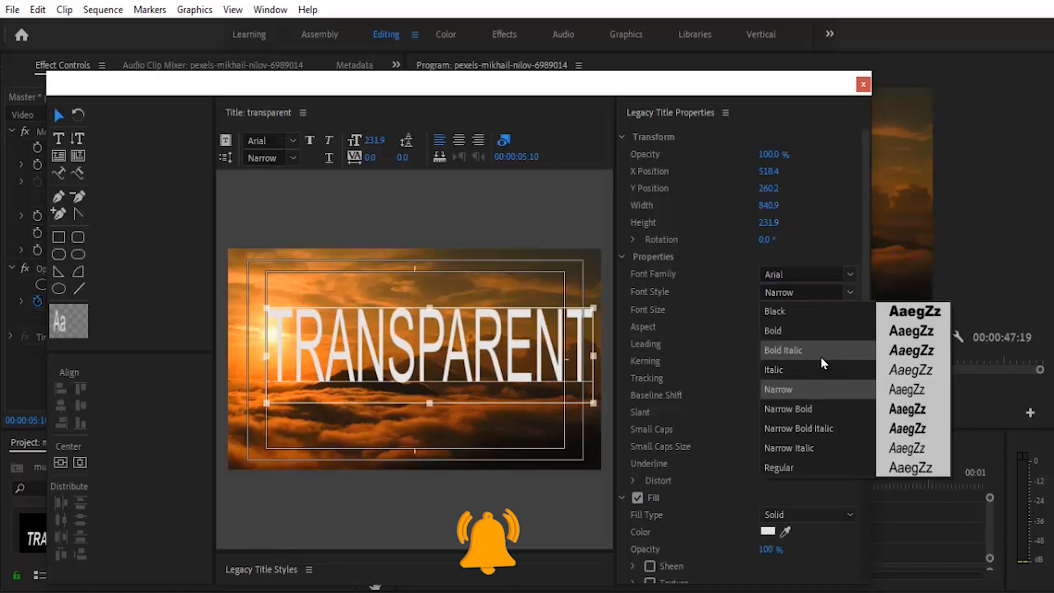
pyautogui.click(781, 349)
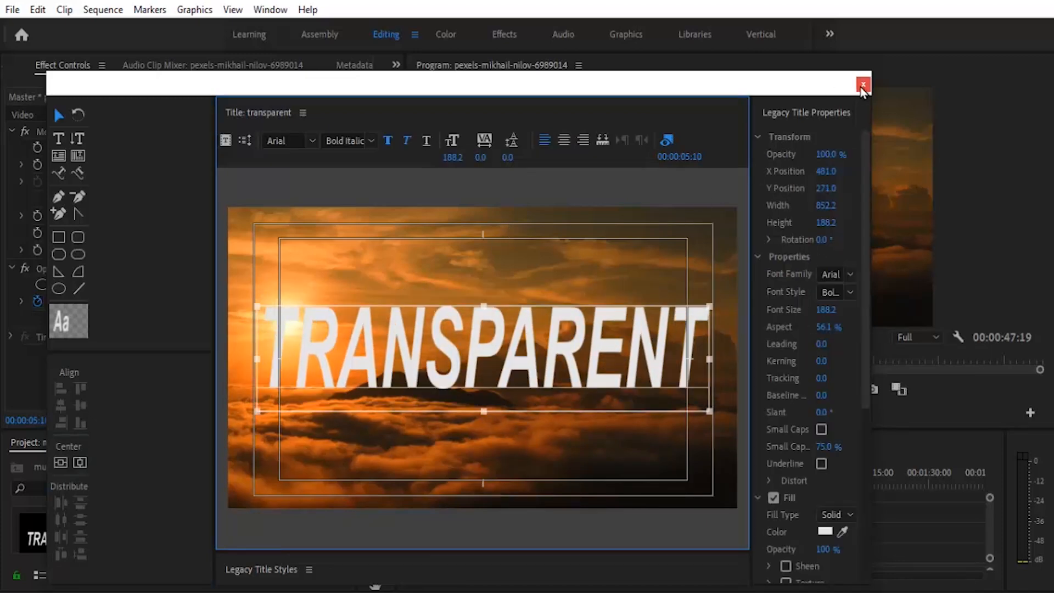
# - Close the title editor and place the transparent title on V2 above the sunset clip, selected
pyautogui.click(862, 86)
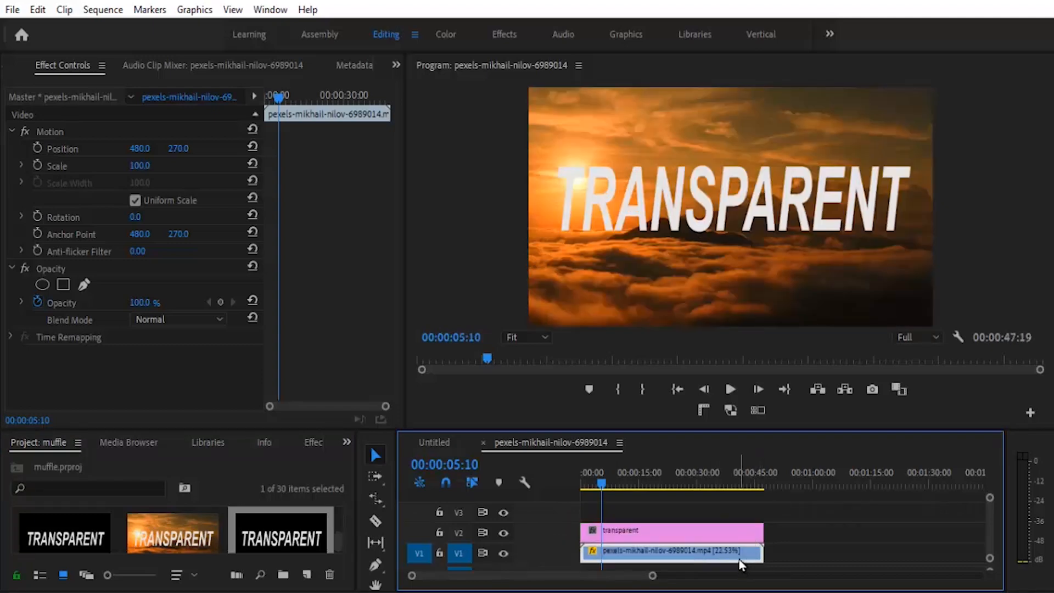
pyautogui.click(668, 531)
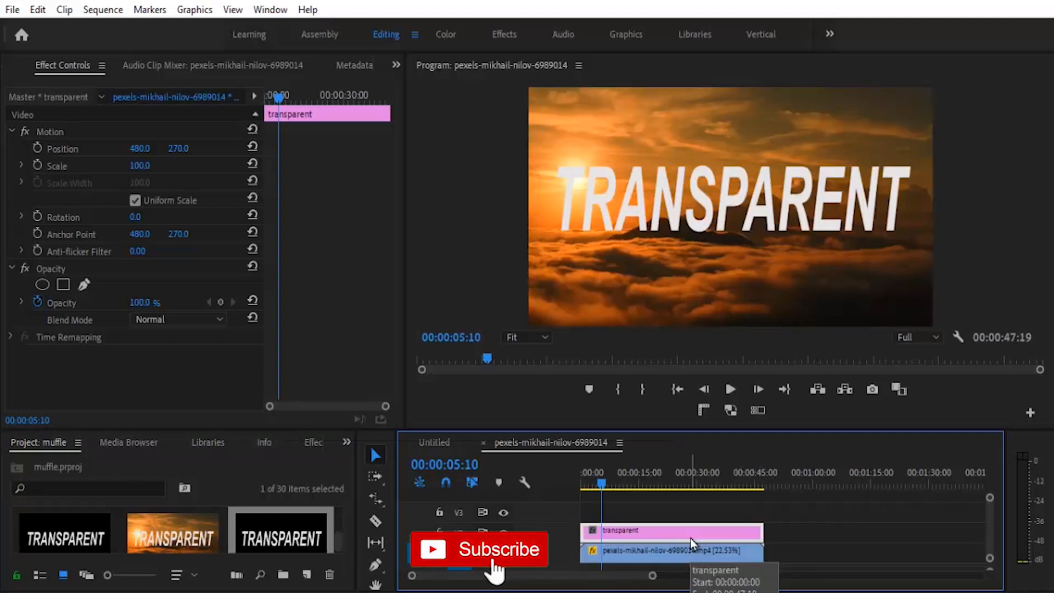
pyautogui.click(480, 549)
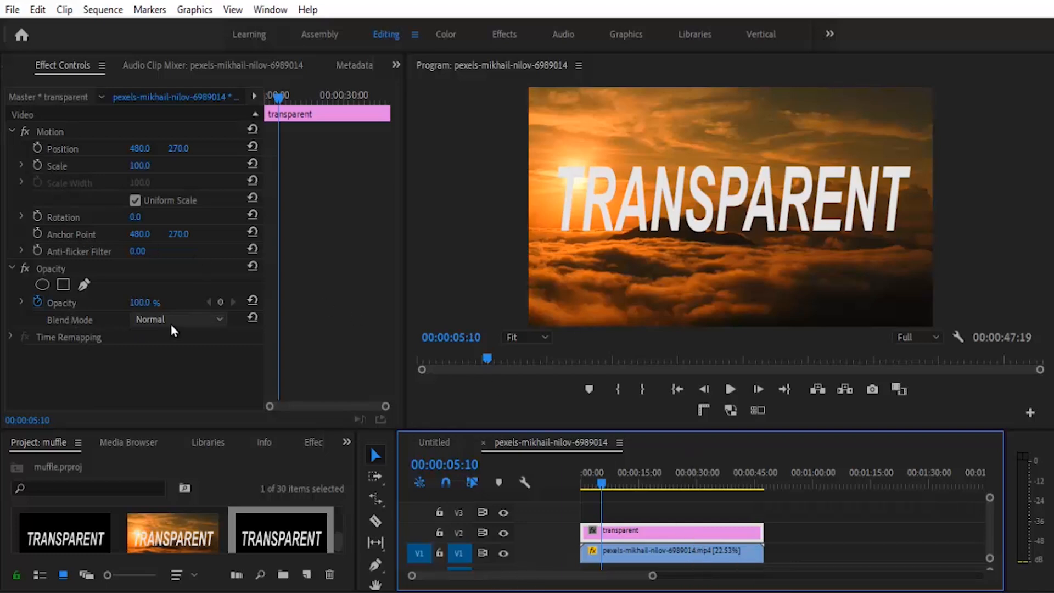
# - Set the title clip's Opacity blend mode to Overlay in Effect Controls
pyautogui.click(178, 320)
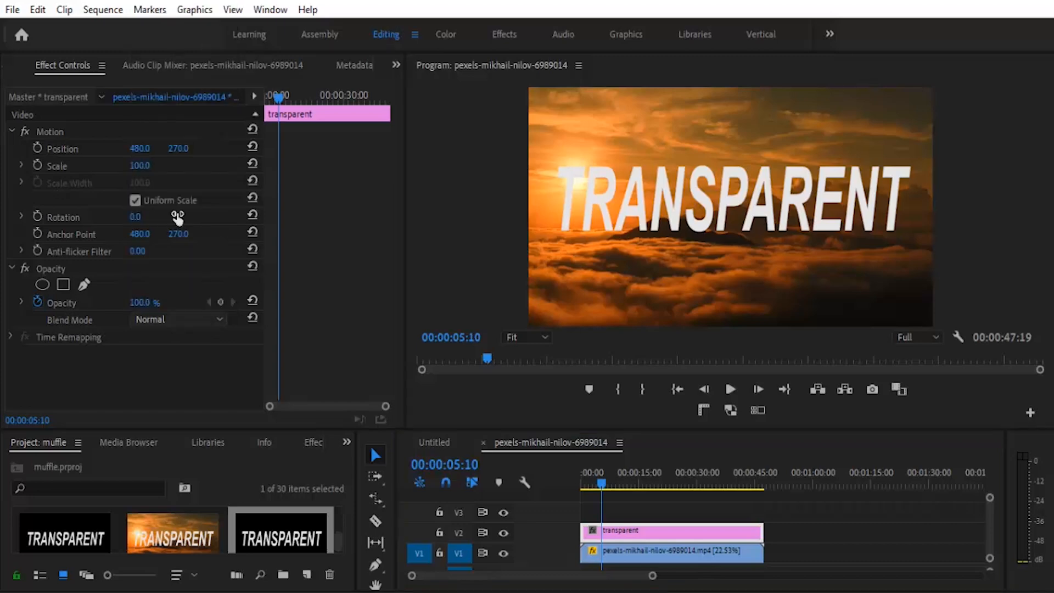
pyautogui.click(178, 319)
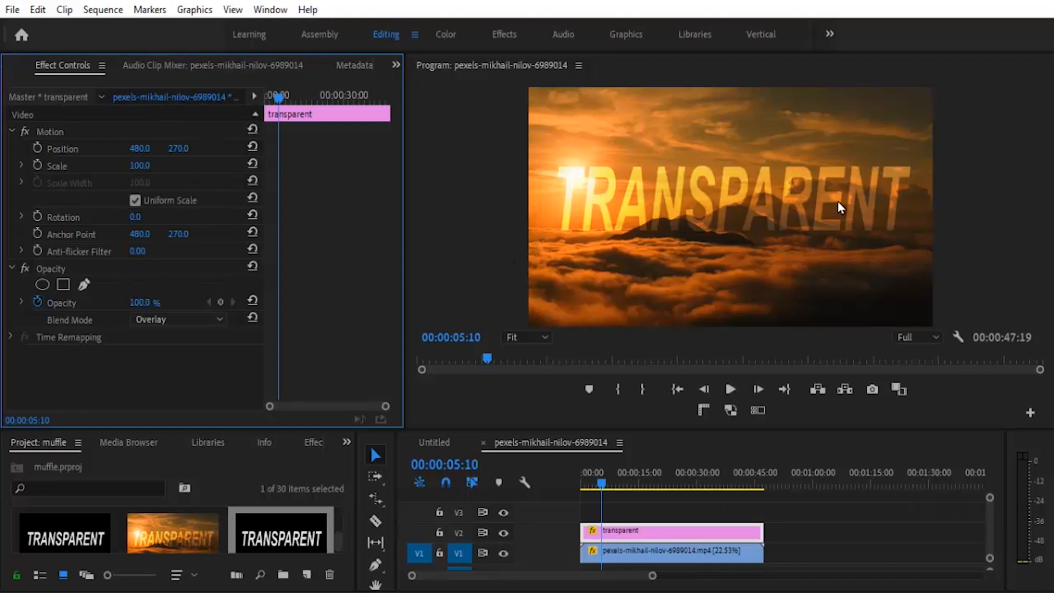
pyautogui.moveTo(704, 206)
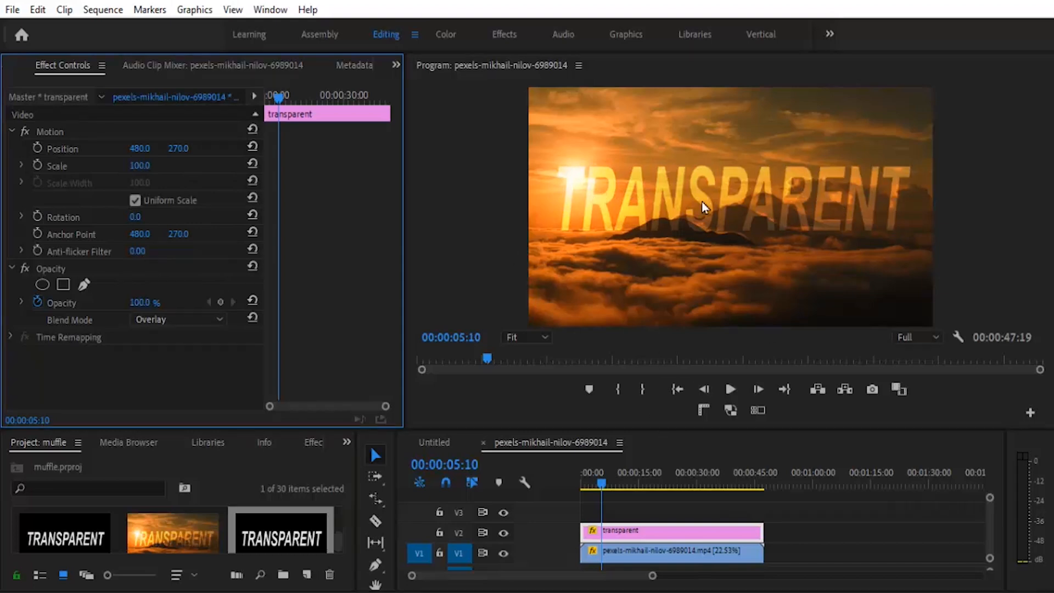
pyautogui.moveTo(712, 235)
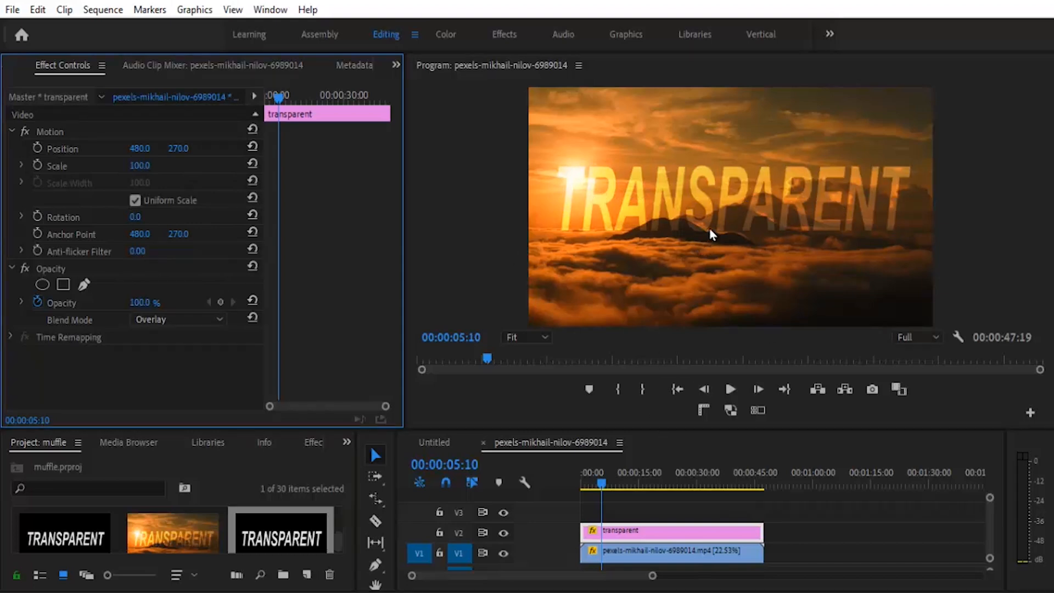
pyautogui.moveTo(630, 532)
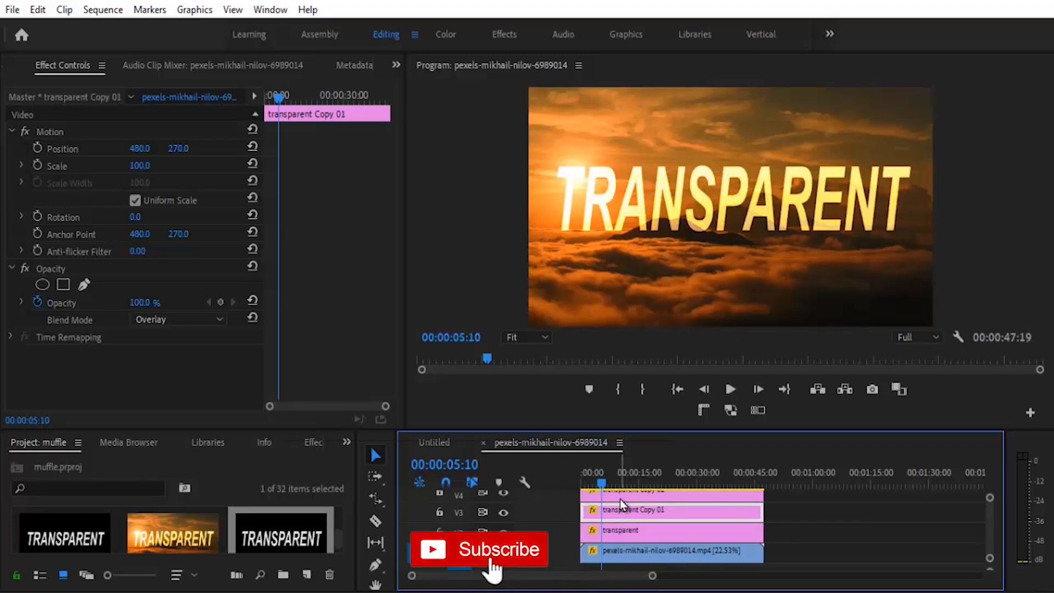
# - Alt-drag a duplicate of the Overlay title onto the track above to strengthen the text
pyautogui.click(479, 549)
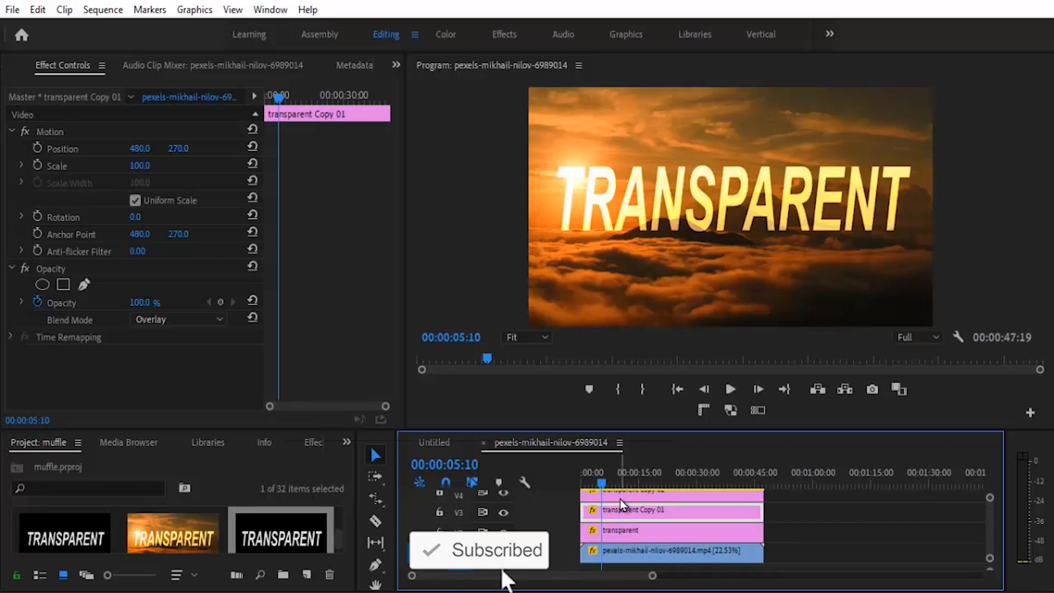